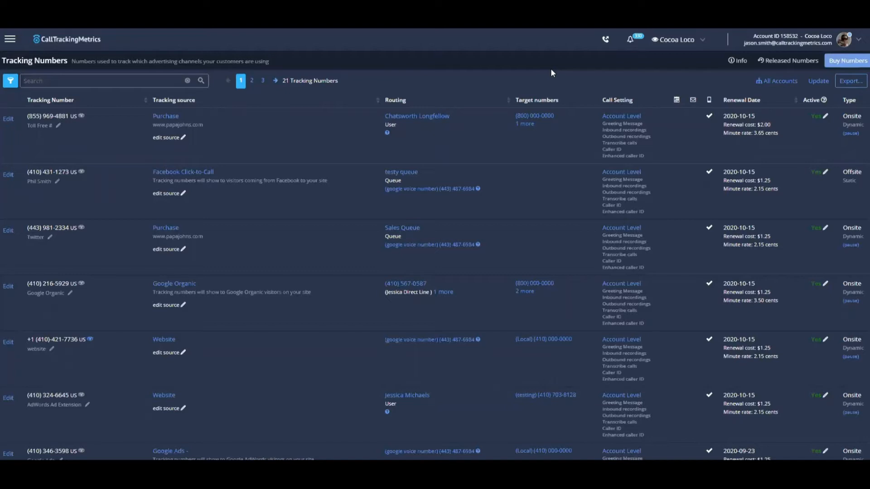
mouse_move(549, 60)
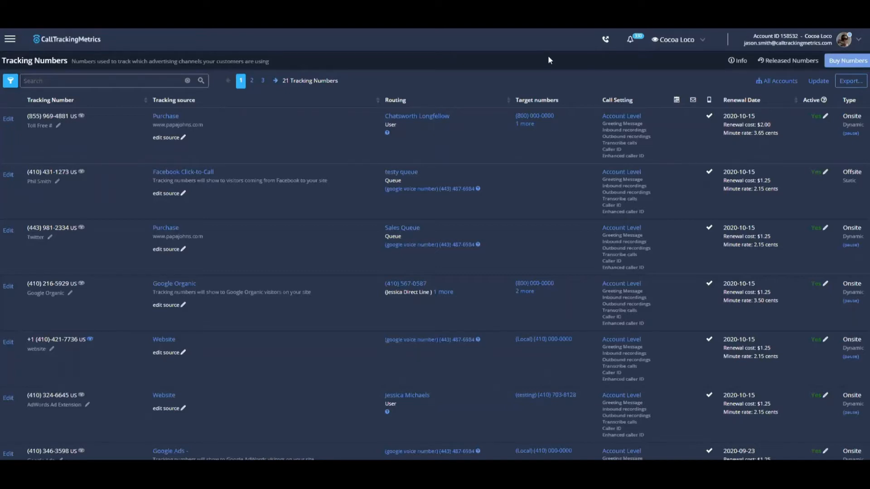
mouse_move(578, 50)
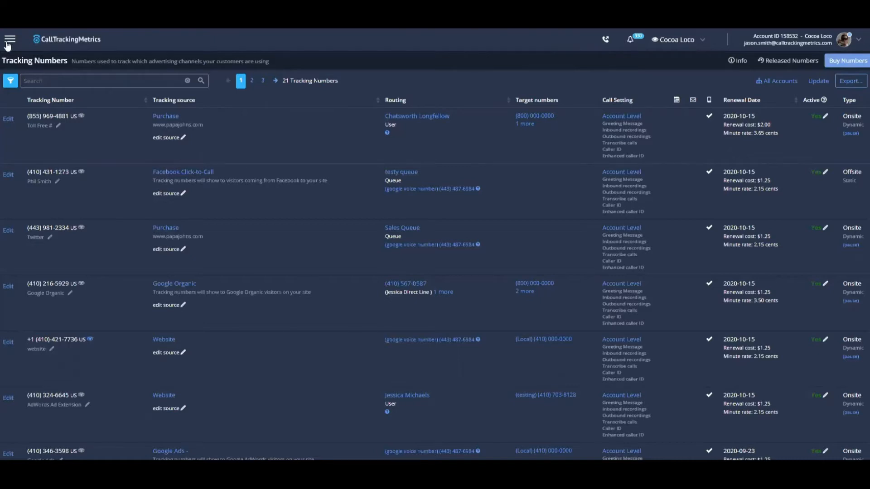
- Expand the main navigation sidebar beside the Tracking Numbers list
click(10, 39)
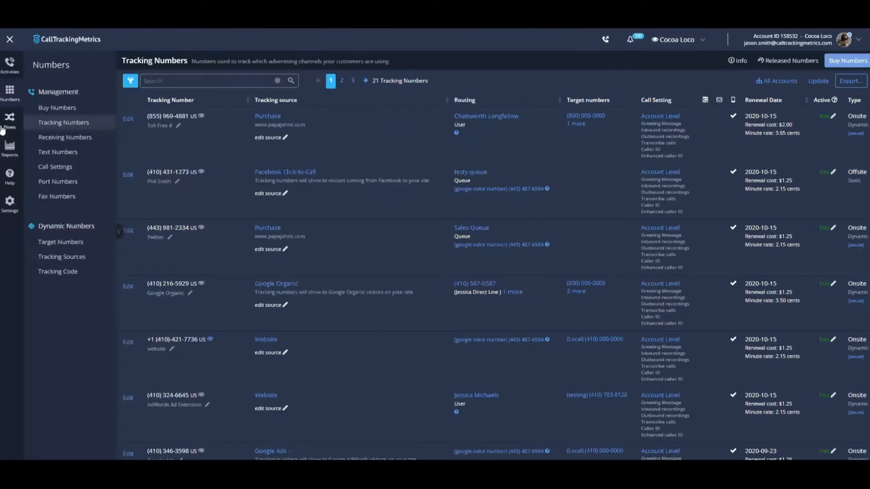
- Open the 'after hours VM with an automate text.' smart router and view its Send Text action
click(10, 118)
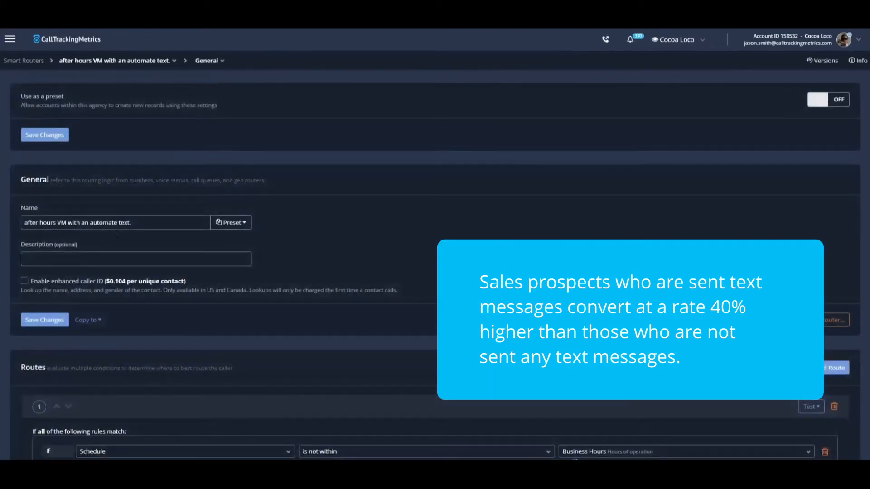
scroll(down, 3)
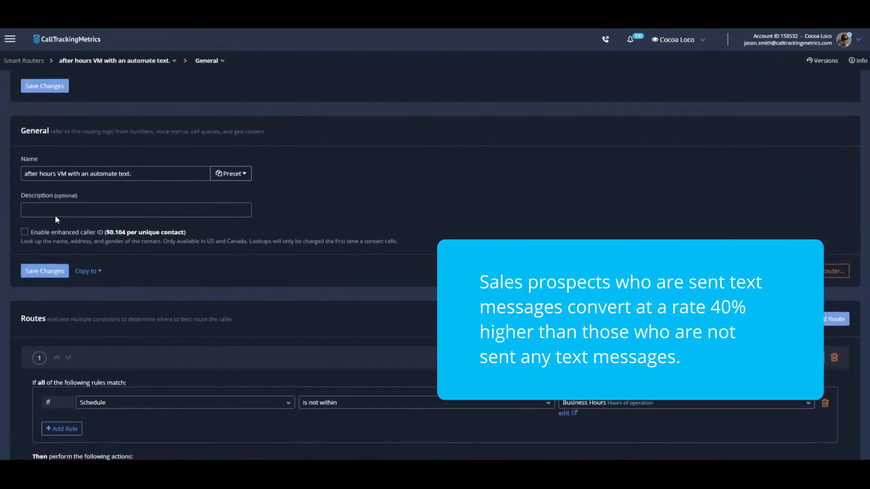
scroll(down, 3)
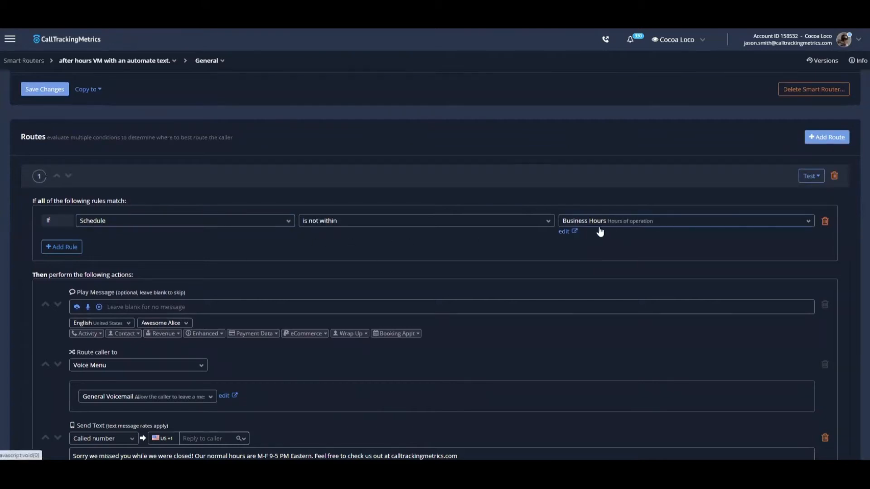
scroll(down, 3)
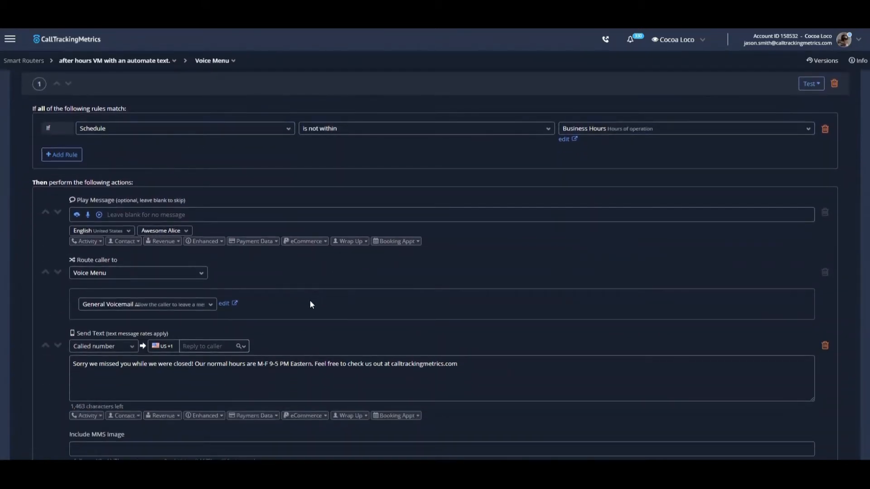
mouse_move(58, 271)
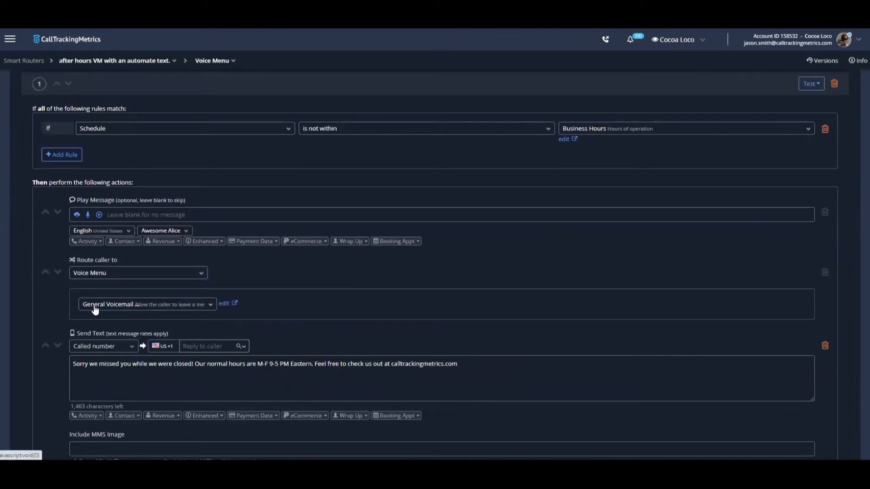
scroll(down, 3)
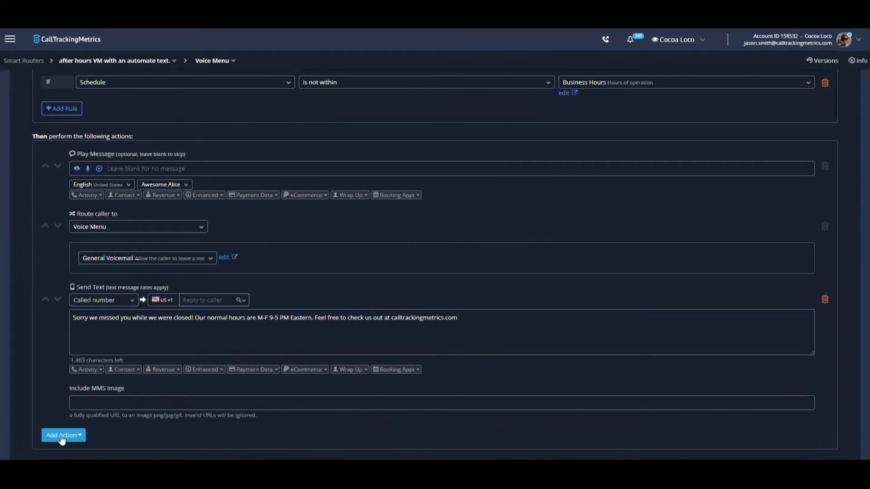
click(63, 435)
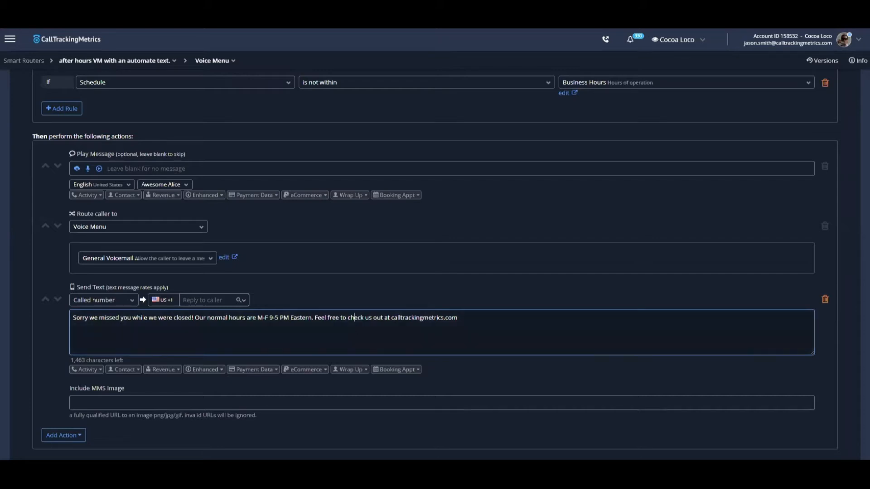
mouse_move(112, 398)
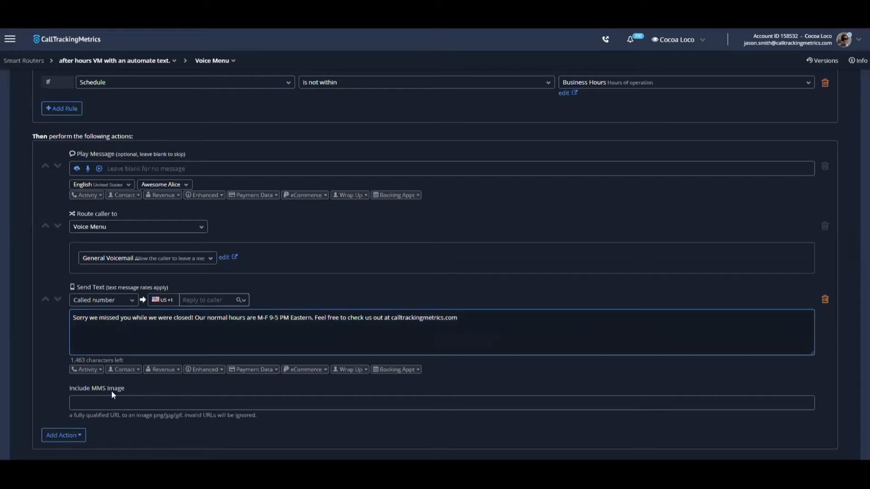
click(124, 370)
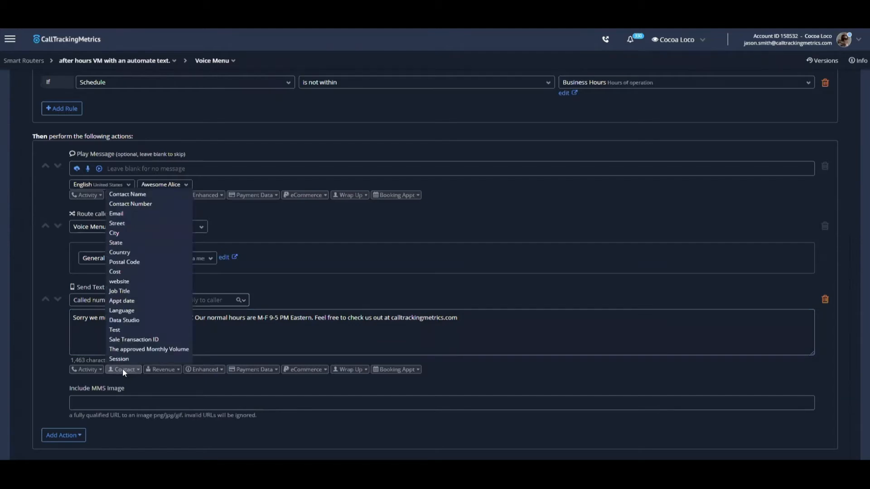
click(161, 369)
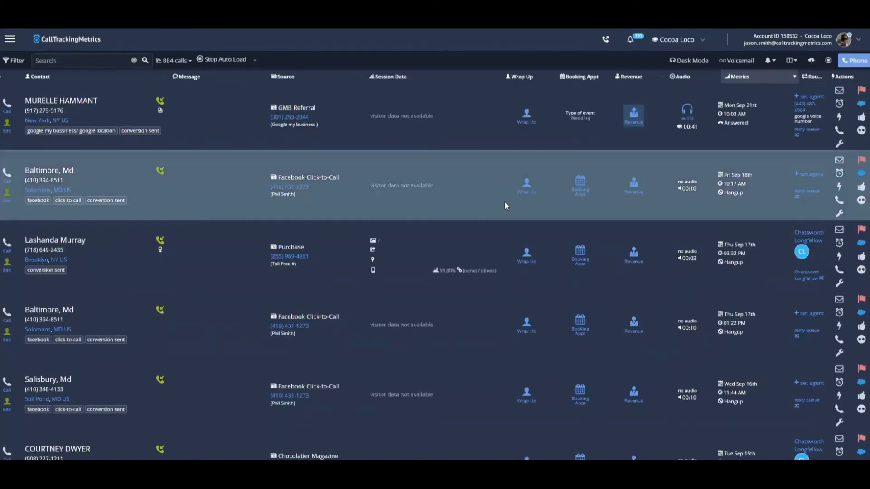
- Open the Booking Appt form for the Sep 18th Baltimore, Md call
scroll(down, 3)
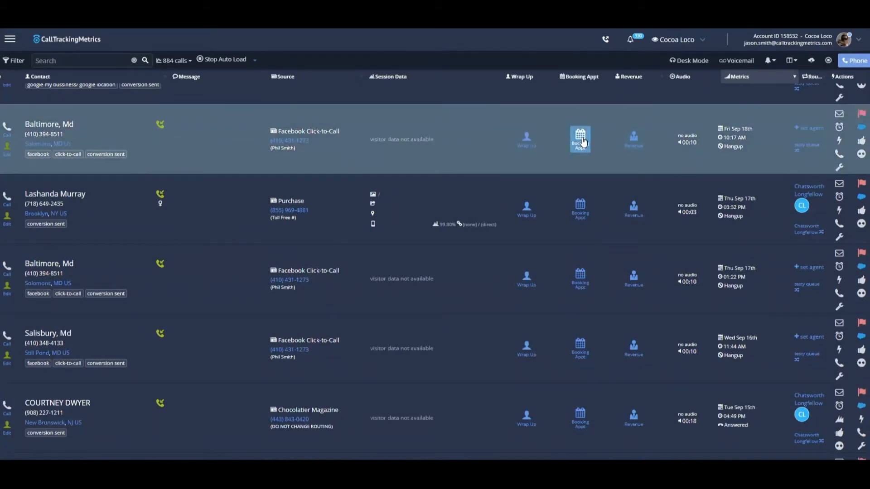
click(580, 137)
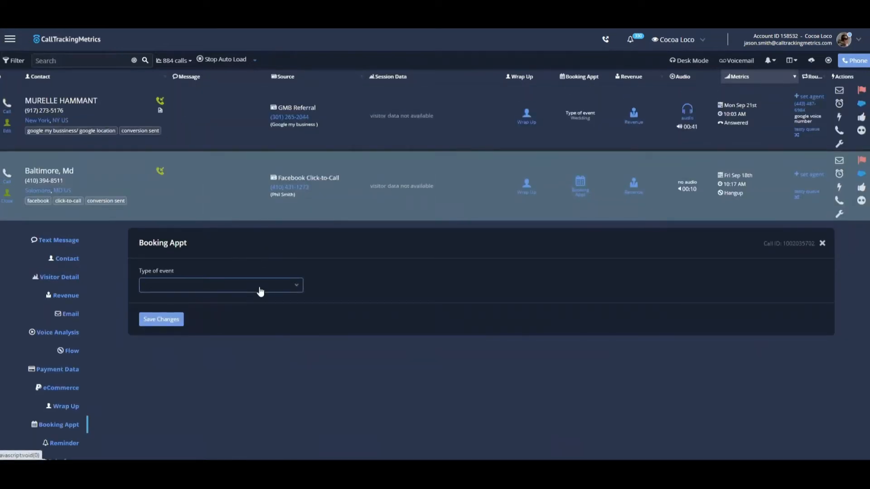
click(220, 284)
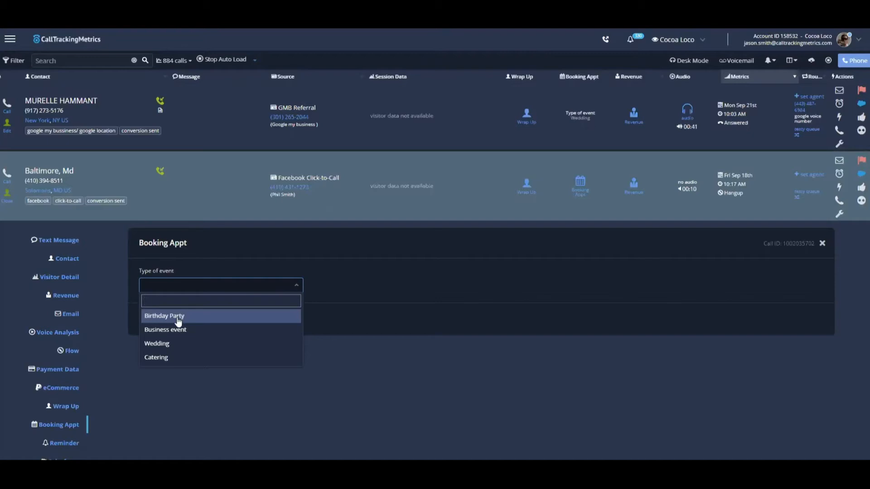
click(164, 315)
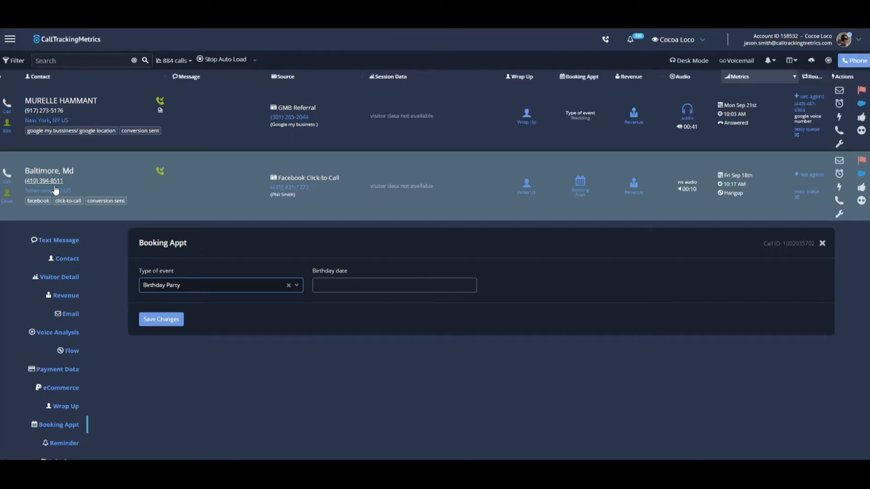
click(394, 285)
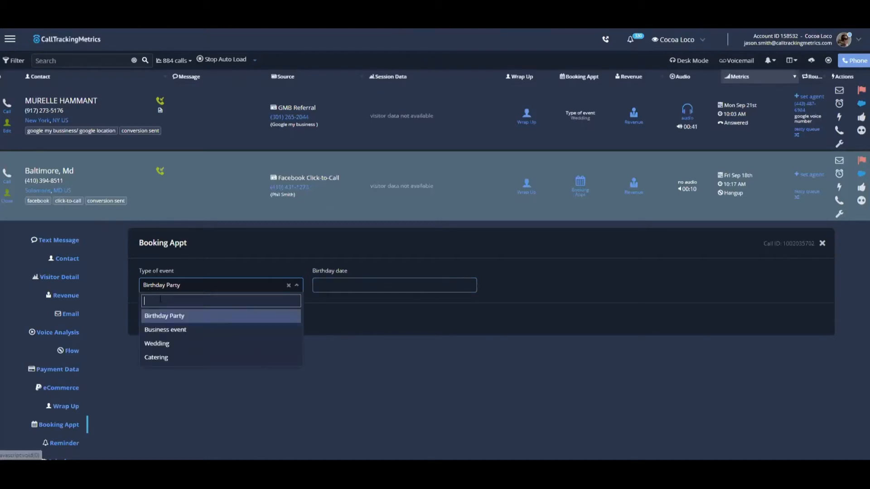
click(164, 315)
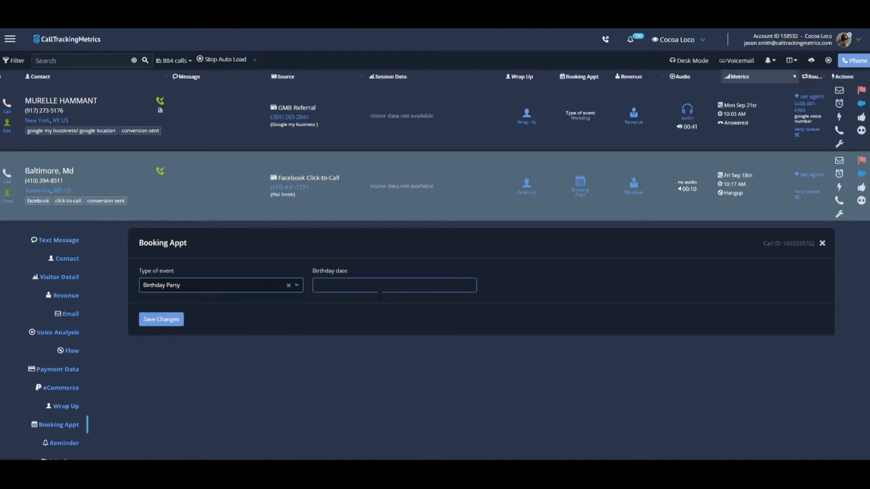
click(394, 285)
text(2020-09-01 14:00)
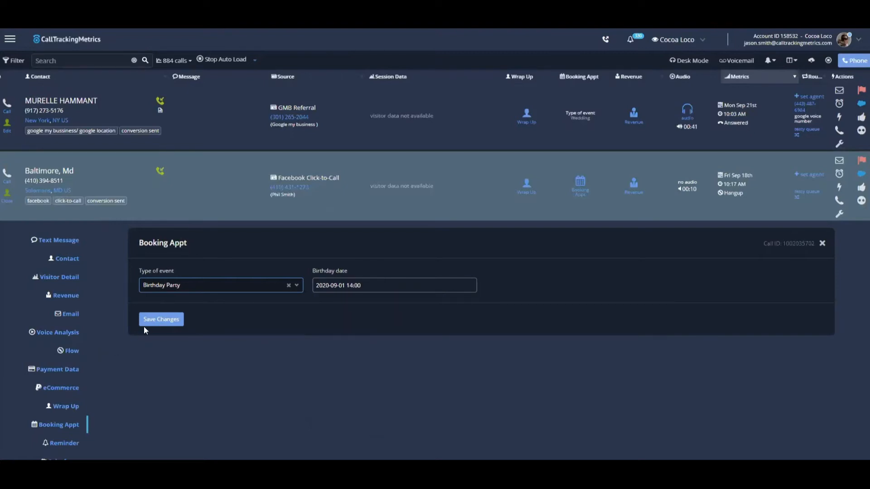
click(161, 319)
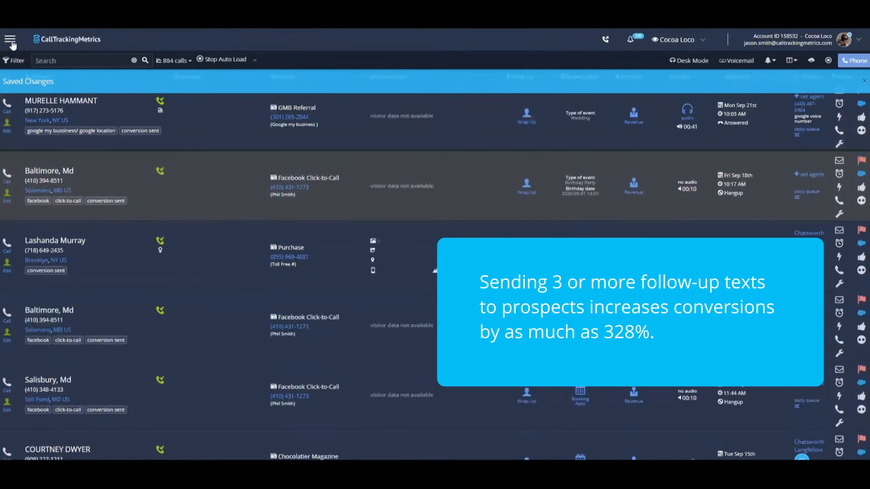
- Navigate via Flows to the Triggers list under Automation
click(11, 39)
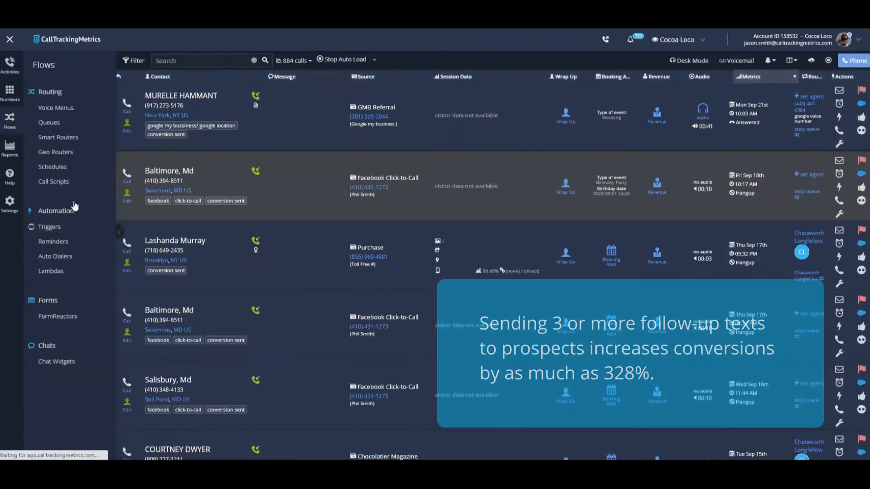
click(48, 227)
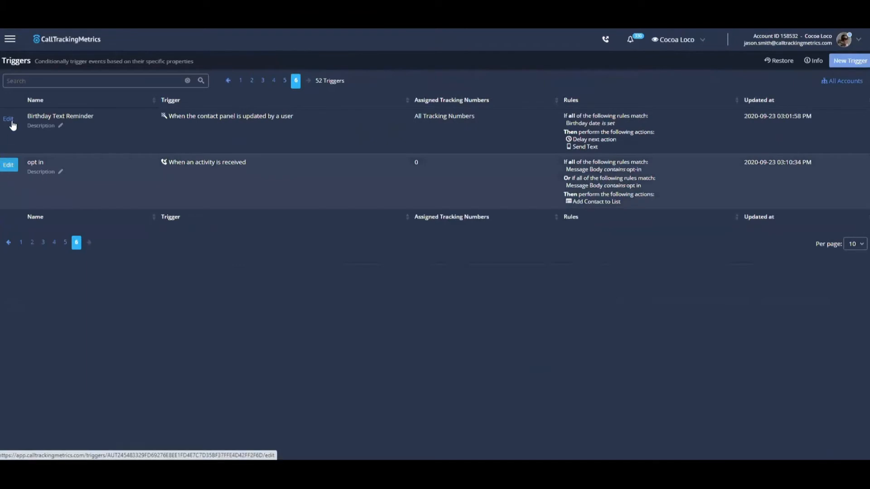
- Set the Birthday Text Reminder delay to 1 day before Birthday date, then return to Triggers
click(8, 119)
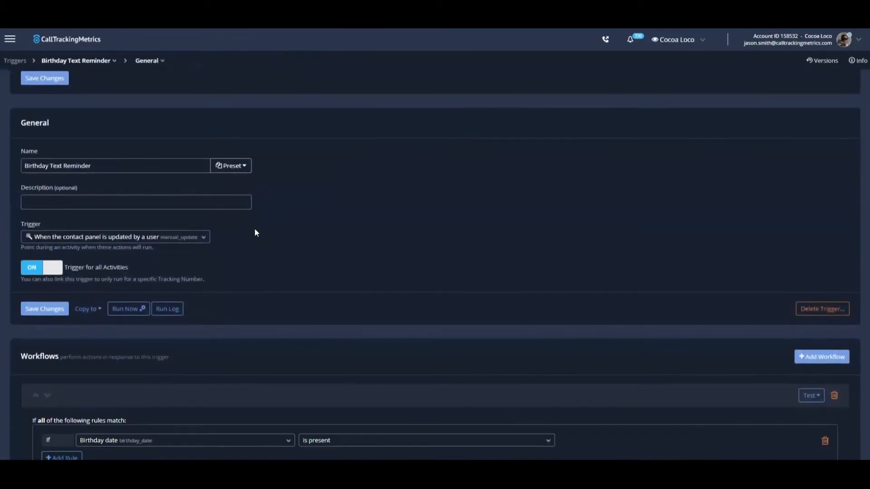
scroll(down, 3)
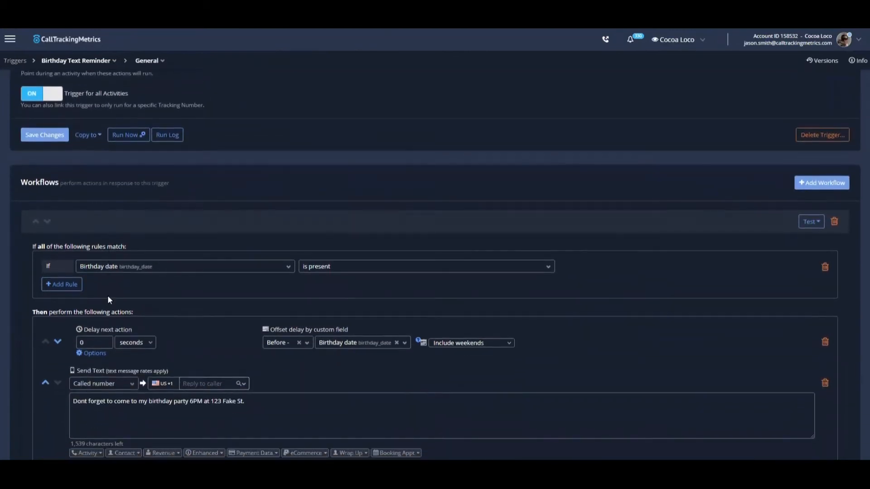
mouse_move(129, 253)
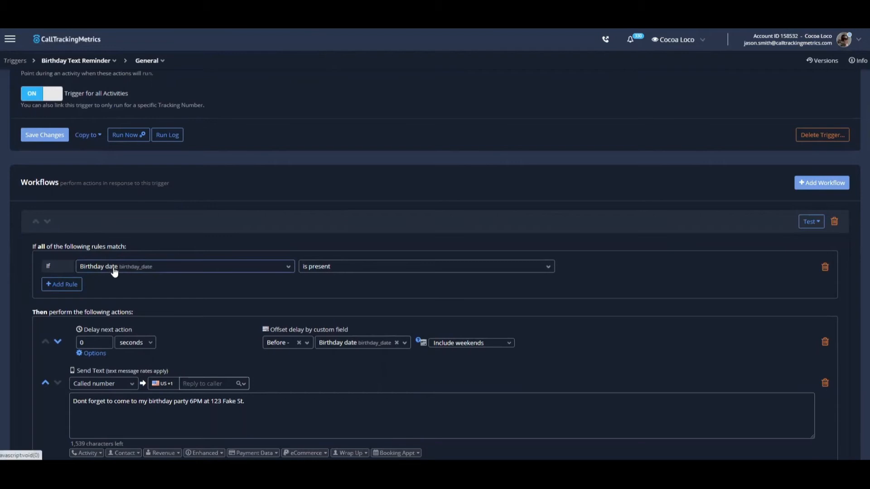
scroll(down, 3)
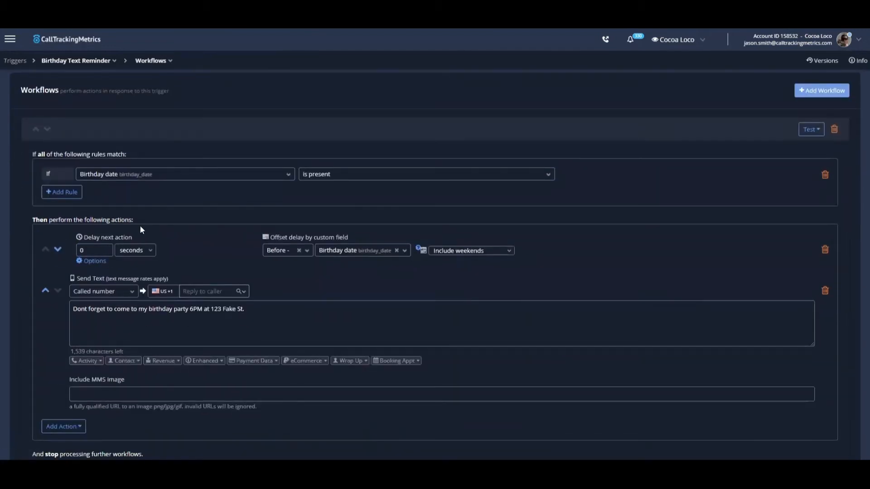
mouse_move(94, 263)
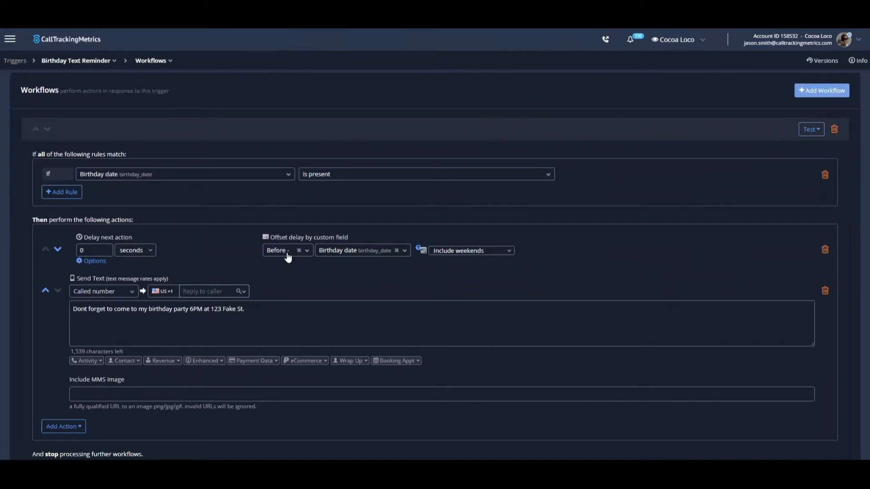
mouse_move(335, 239)
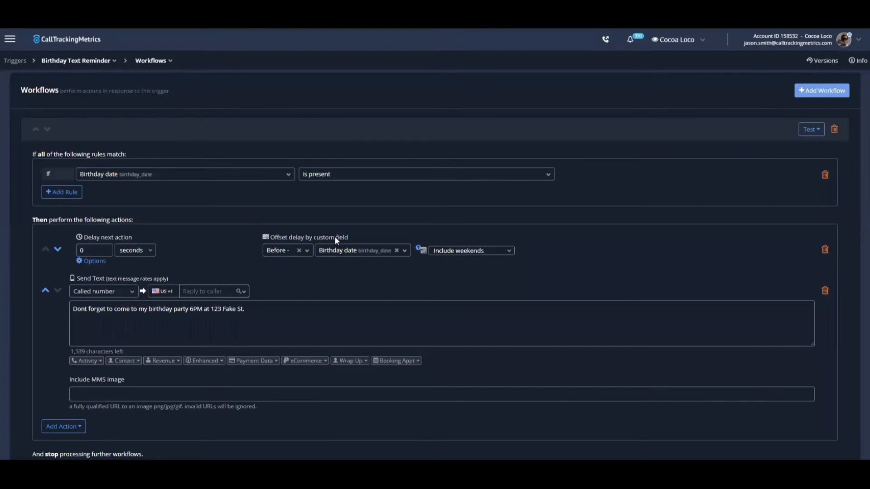
mouse_move(337, 233)
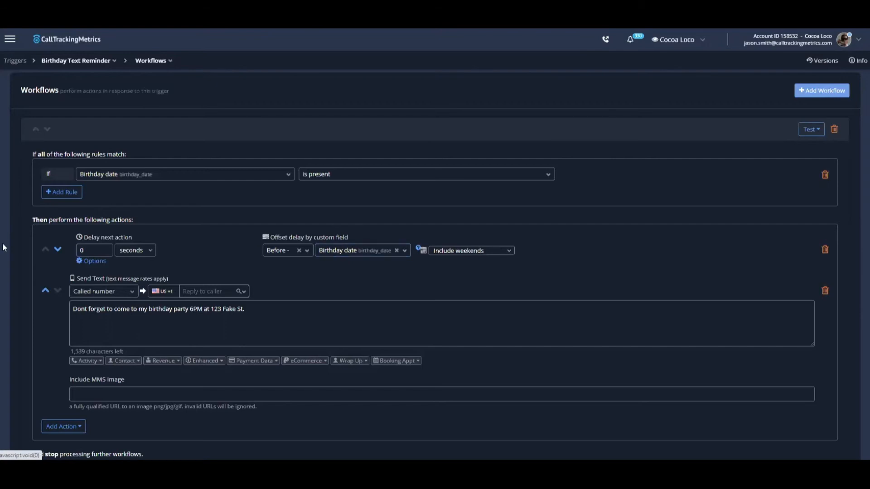
click(91, 250)
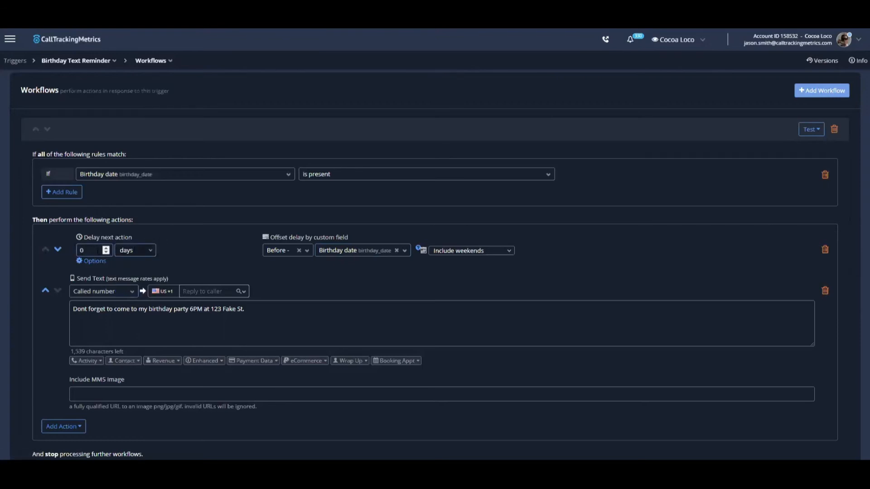
click(105, 247)
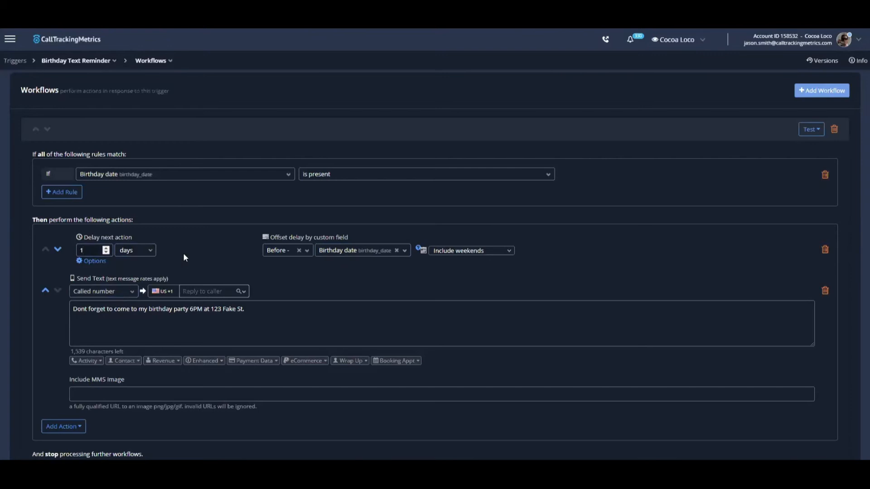
click(172, 309)
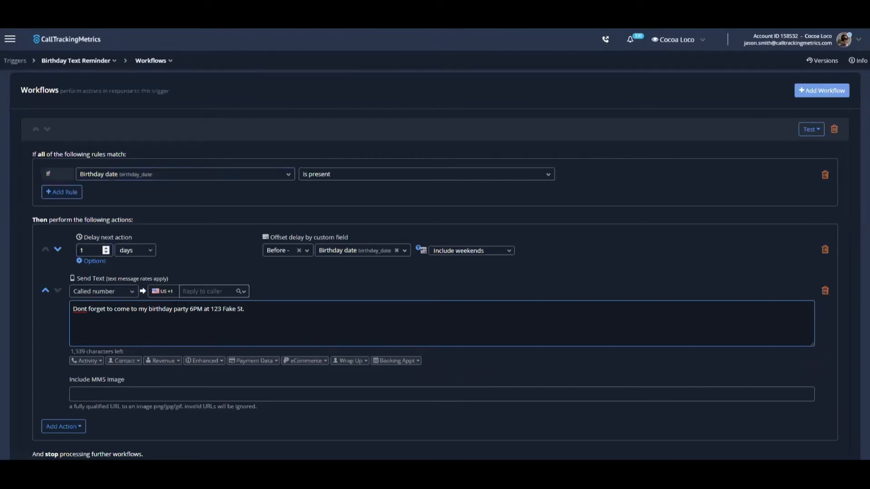
mouse_move(351, 255)
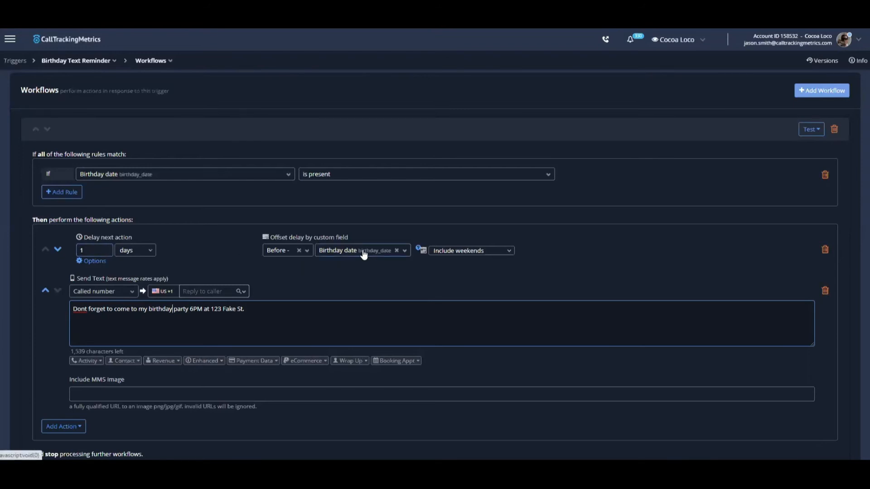
mouse_move(206, 287)
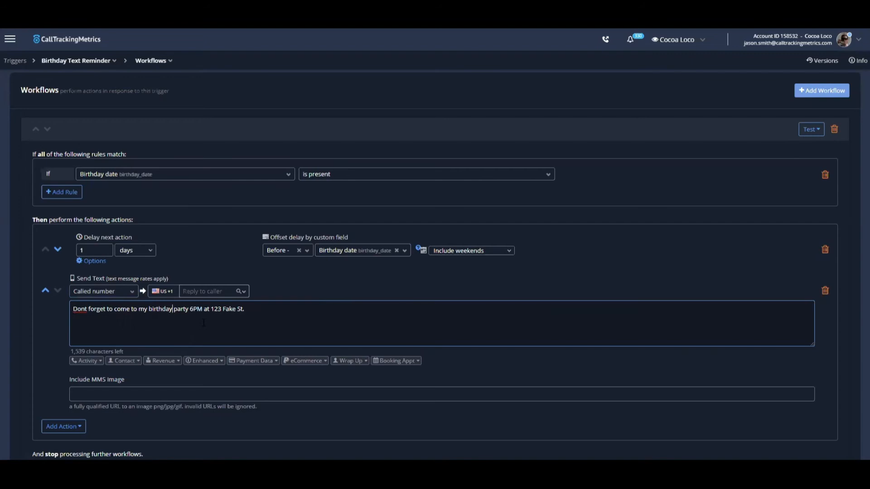
click(10, 38)
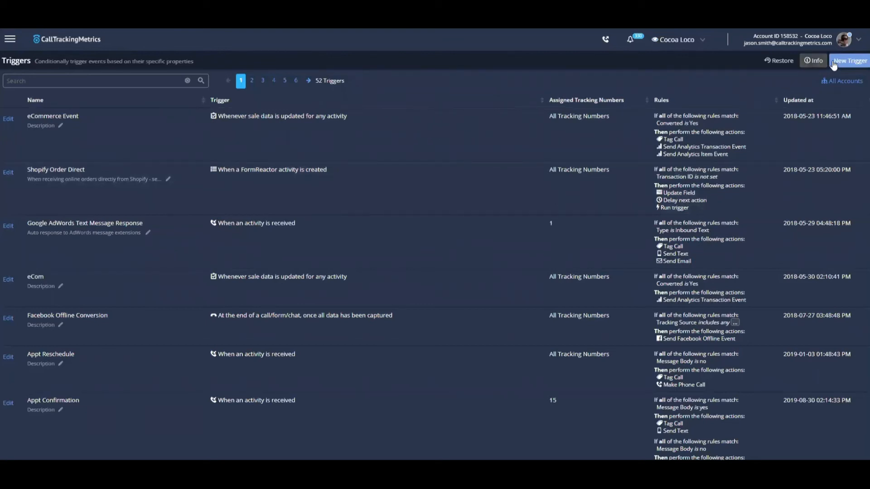
mouse_move(846, 65)
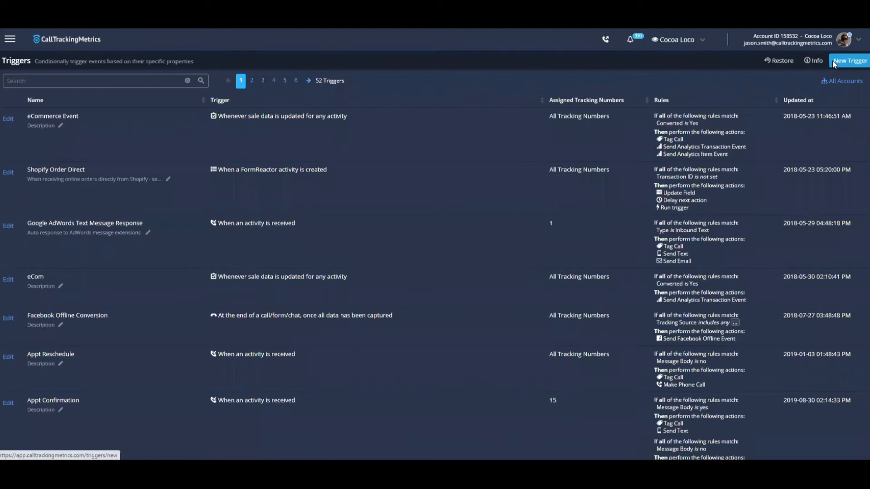
- Create a new trigger and add one workflow with its default Schedule rule
click(849, 60)
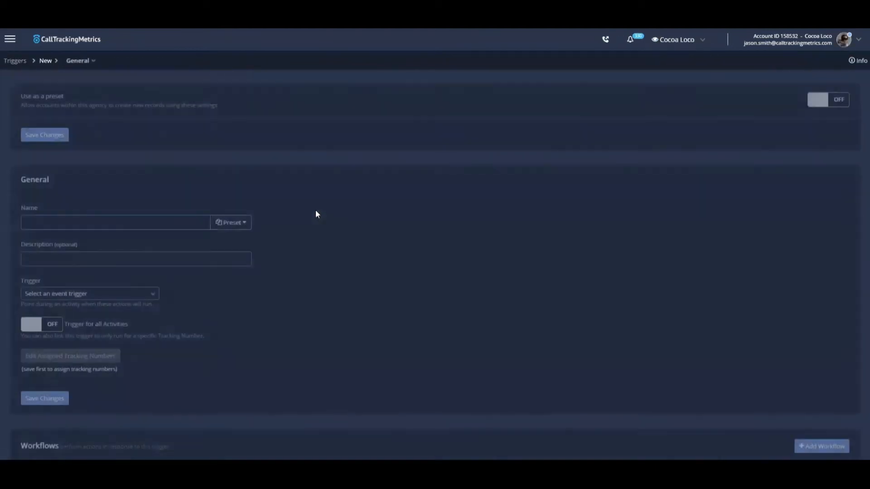
scroll(down, 3)
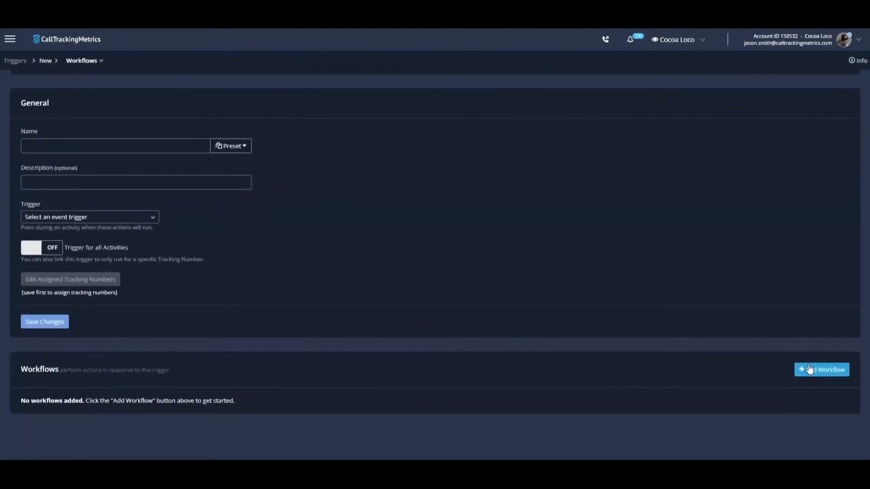
click(821, 370)
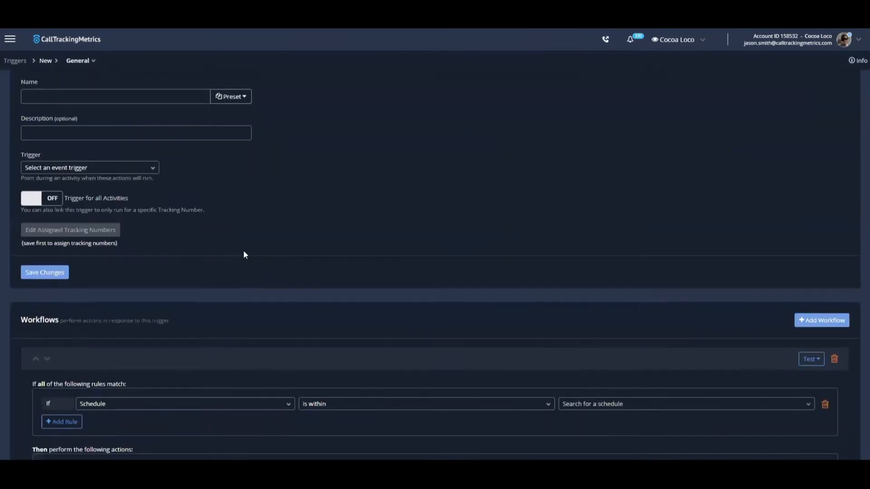
scroll(down, 3)
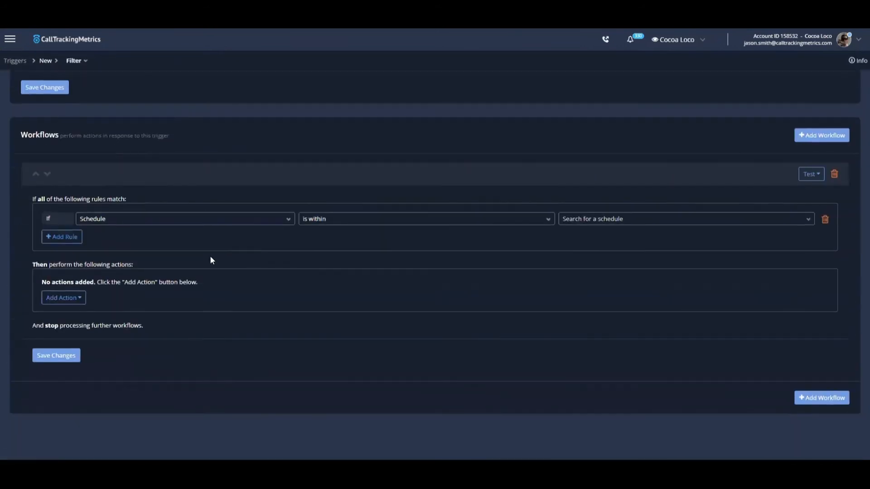
- Set the workflow rule condition to Message Body contains
click(184, 218)
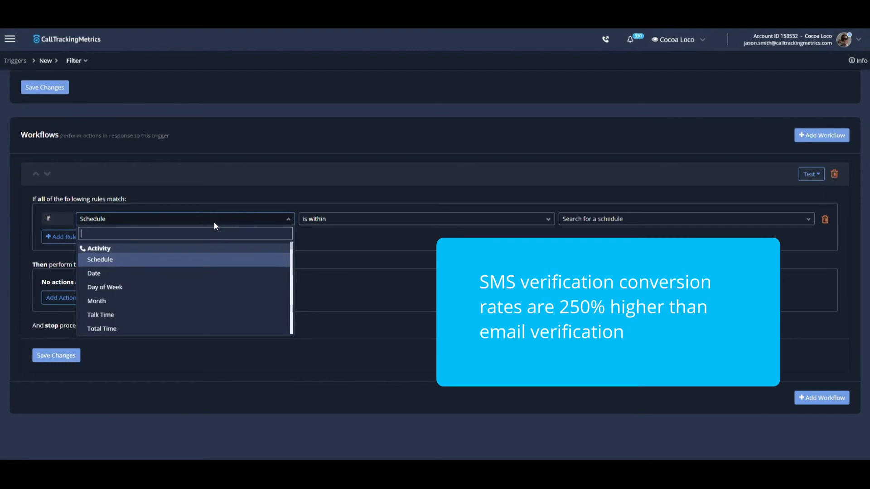
text(messa)
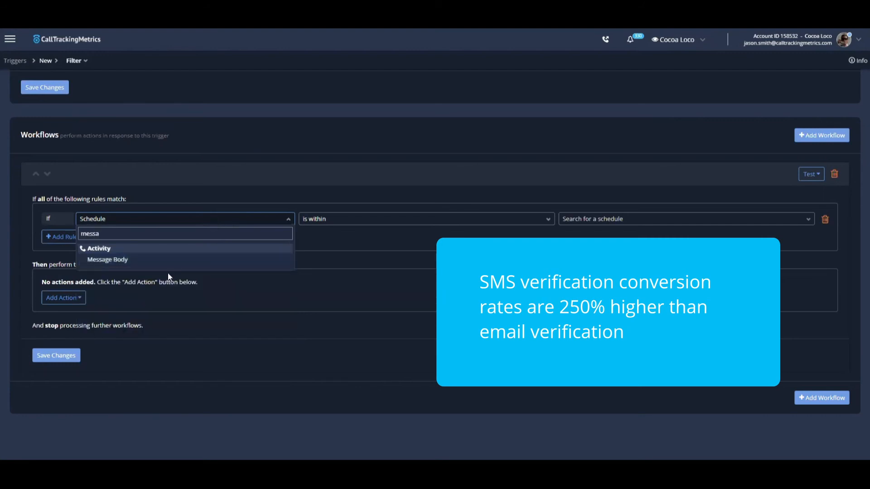
click(107, 259)
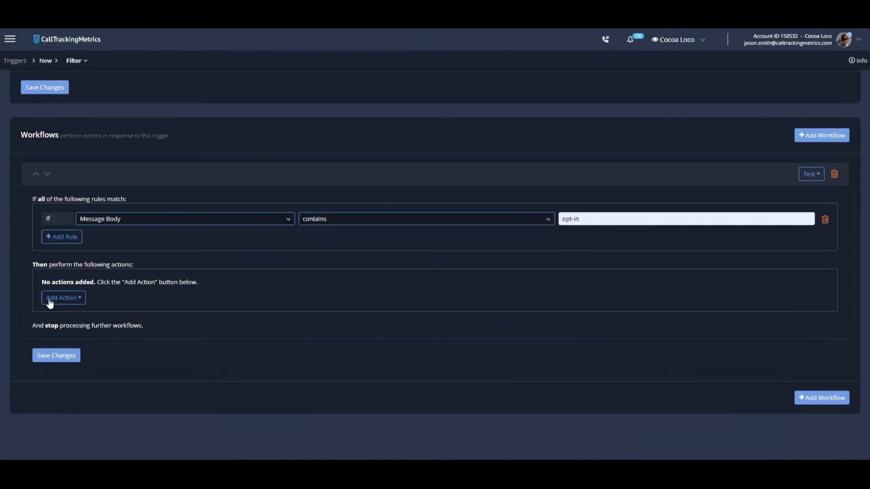
- Add a Send Text action with an empty message to the workflow
click(64, 297)
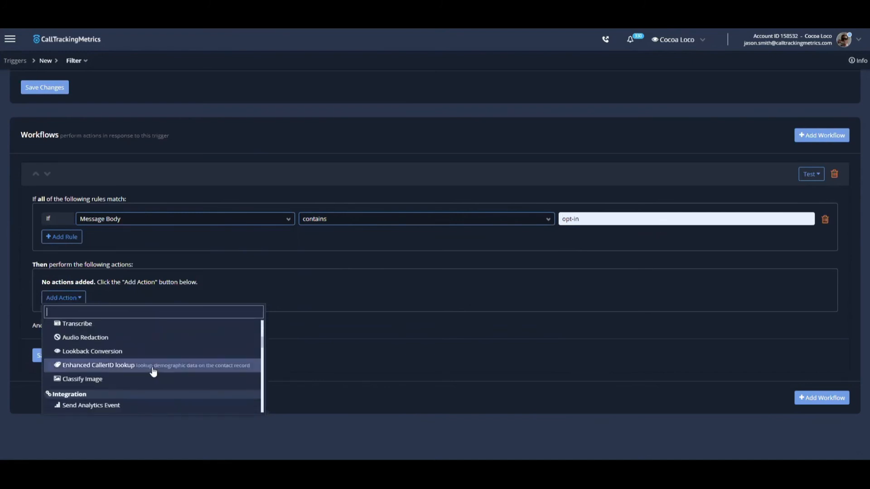
text(send)
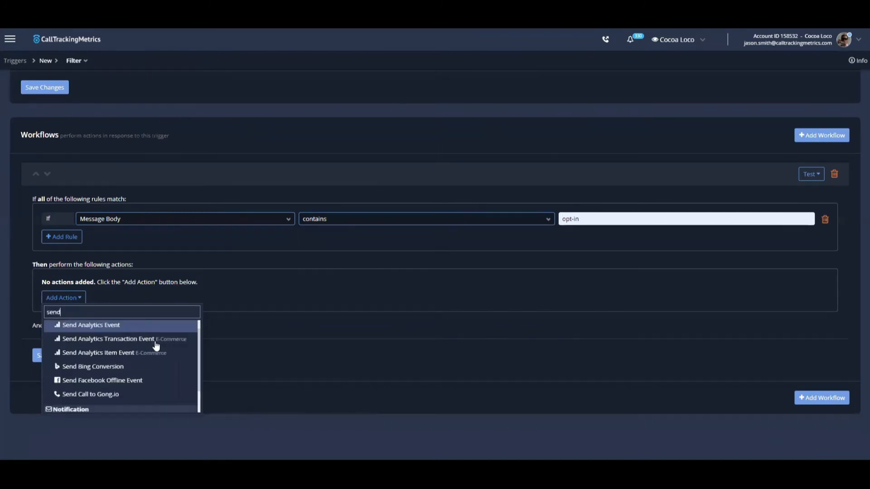
scroll(down, 3)
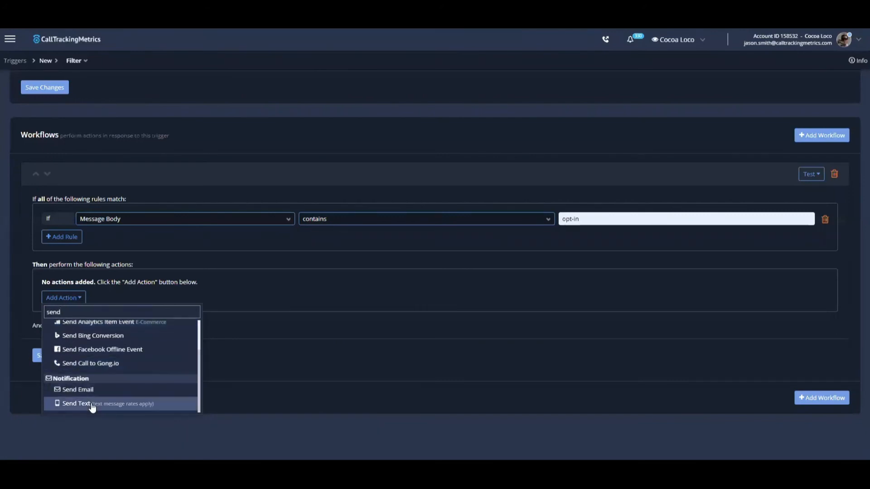
click(75, 404)
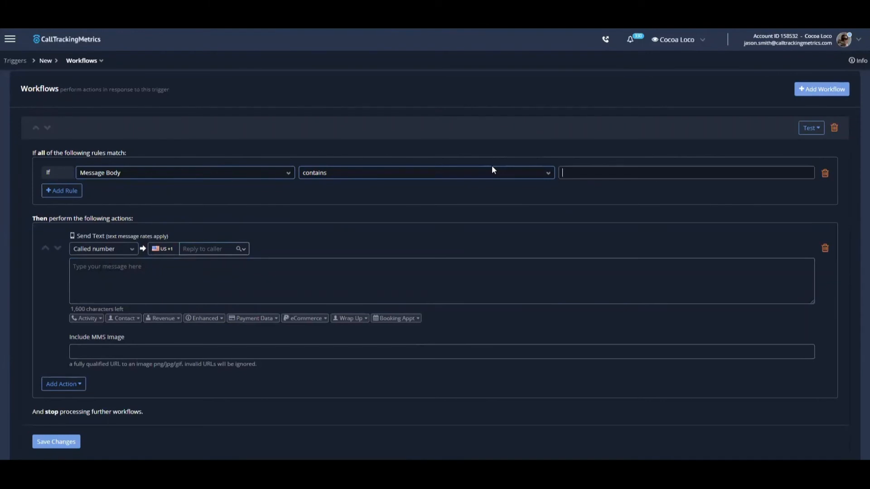
- Enter 'dream home' as the Message Body contains value and focus the Send Text message
text(dream)
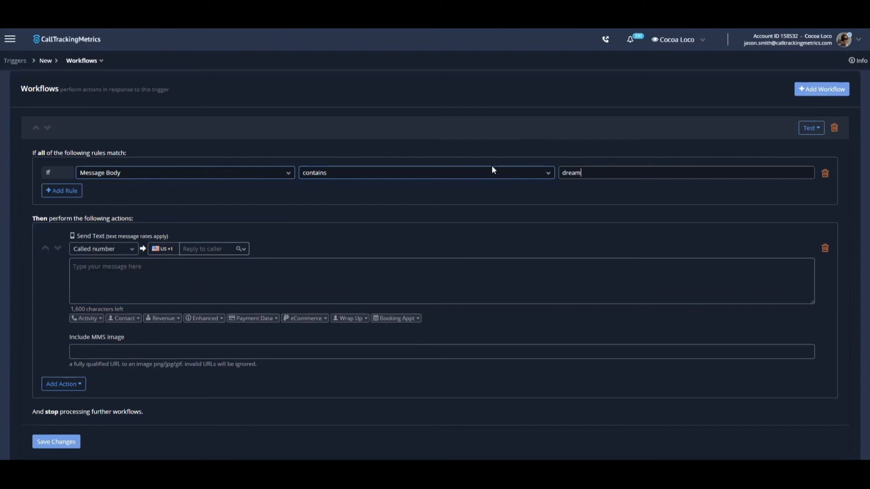
text(home)
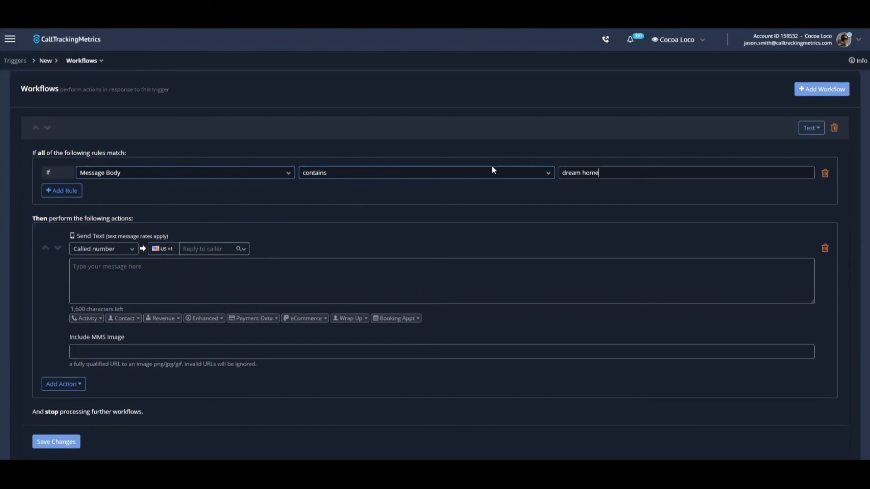
mouse_move(80, 184)
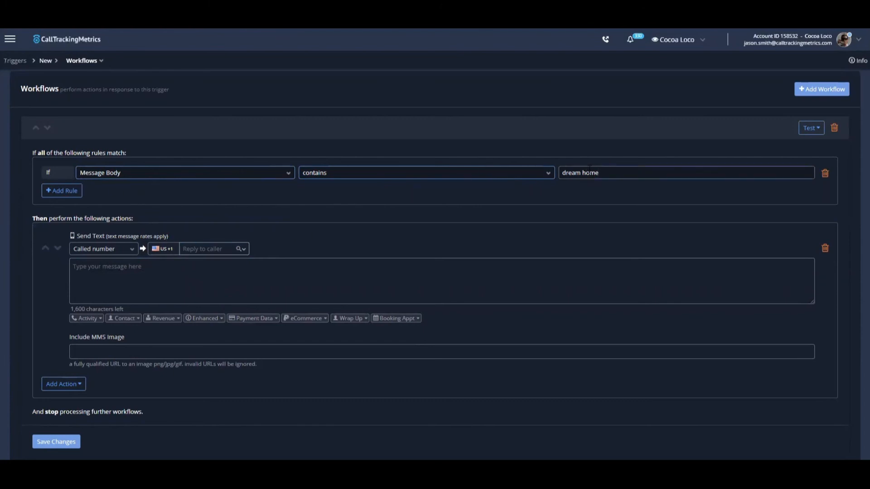
click(174, 289)
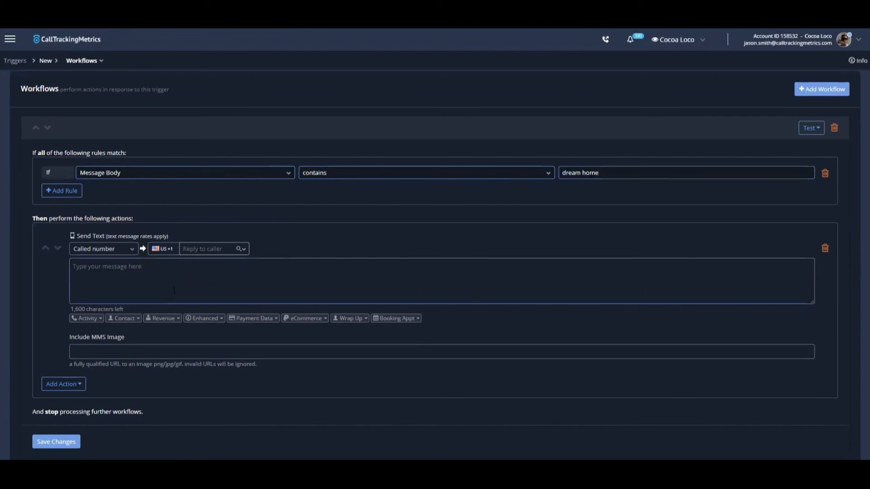
click(114, 281)
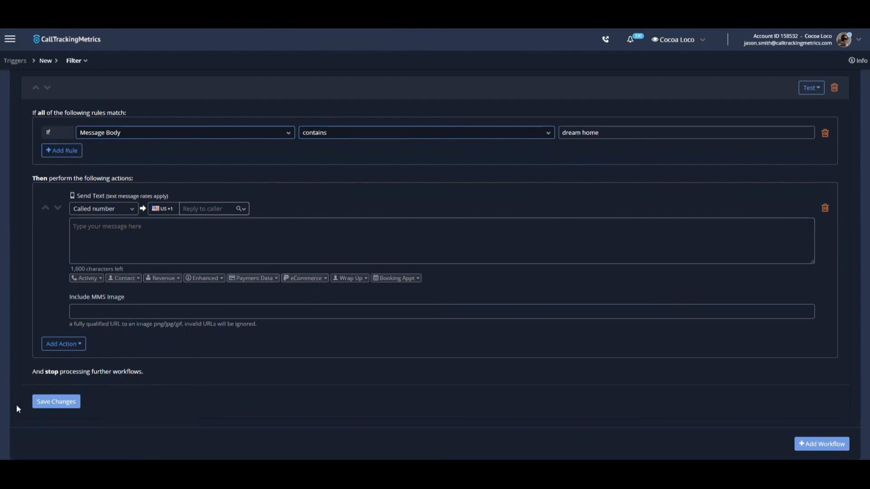
- Reveal the main navigation panel listing the Flows sections (Routing, Automation, Forms)
scroll(down, 3)
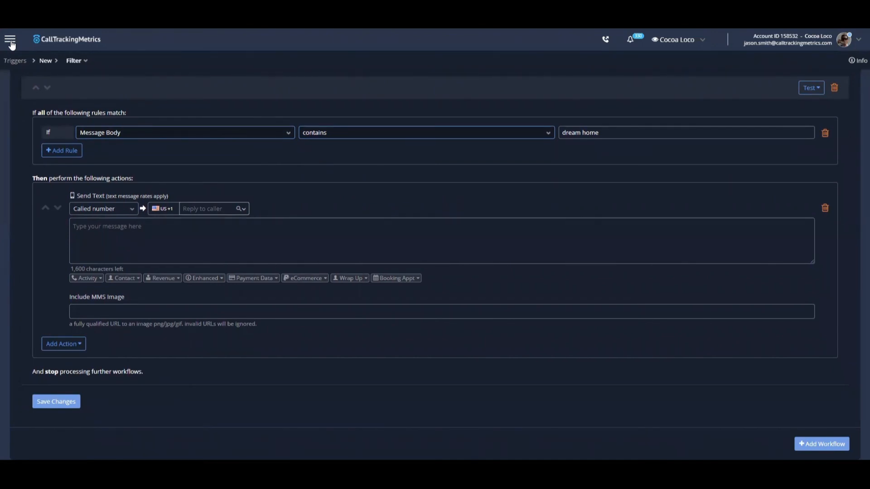
click(11, 38)
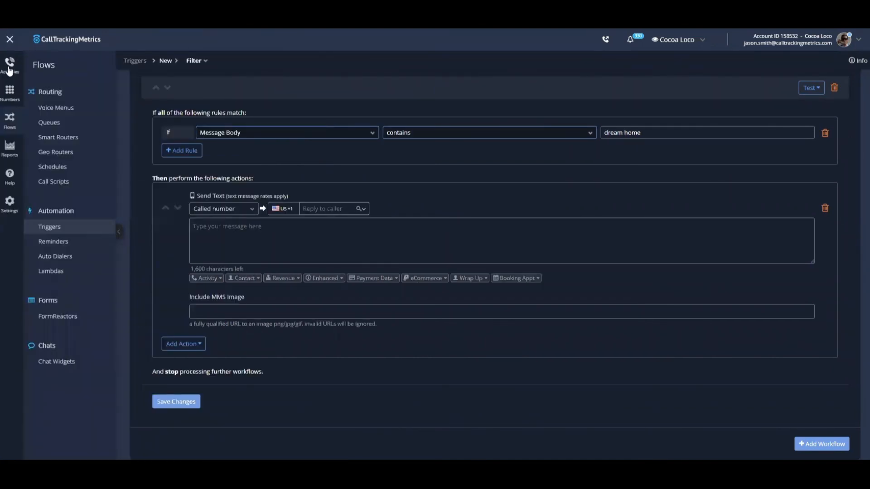